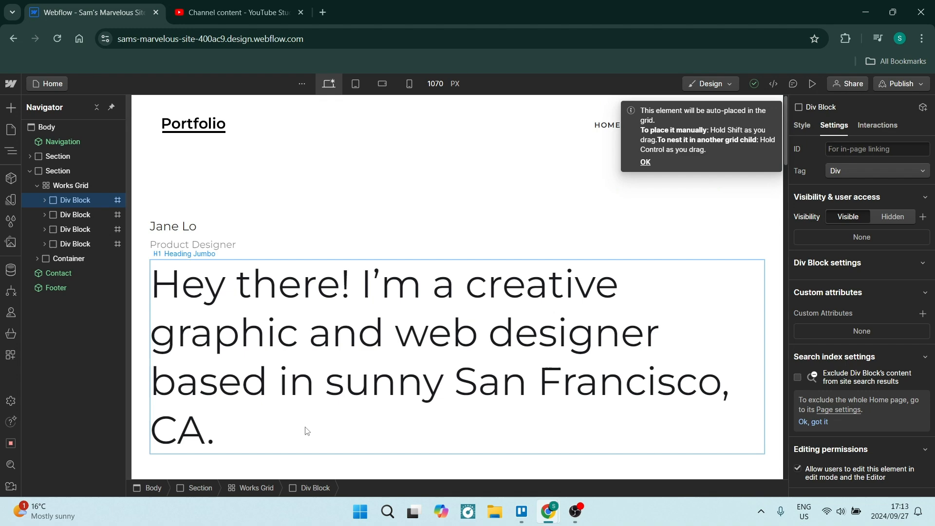
Step: Scroll the canvas down from the hero heading to the Works Grid project cards
scroll(down, 3)
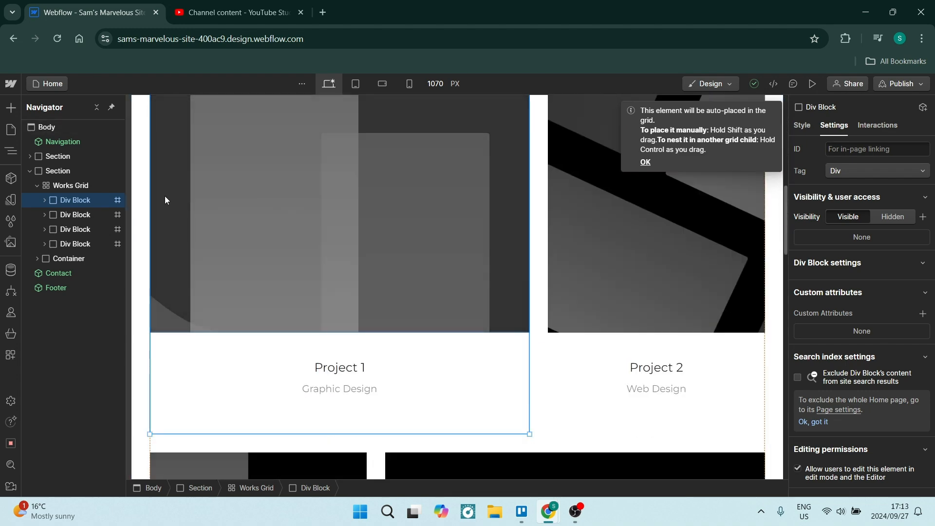
Step: Open the Add Elements panel and scroll down to find the Video element
click(11, 108)
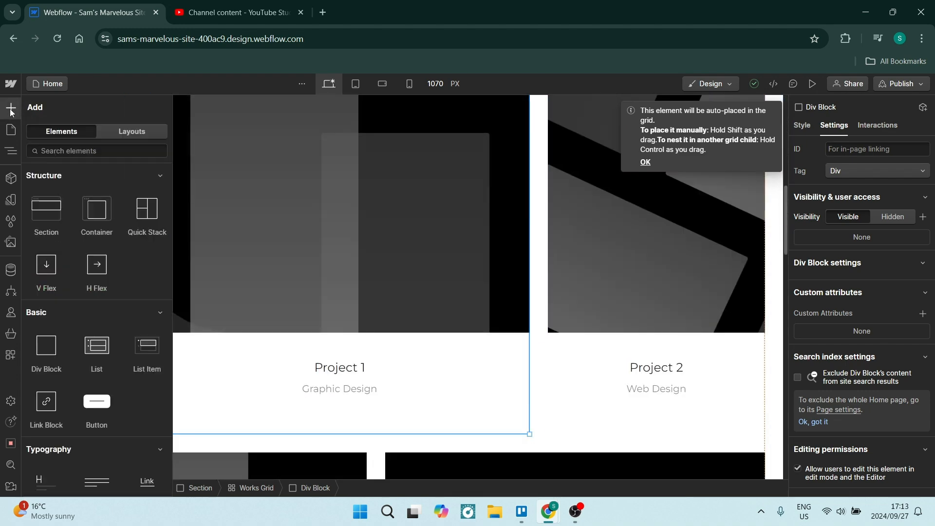
scroll(down, 3)
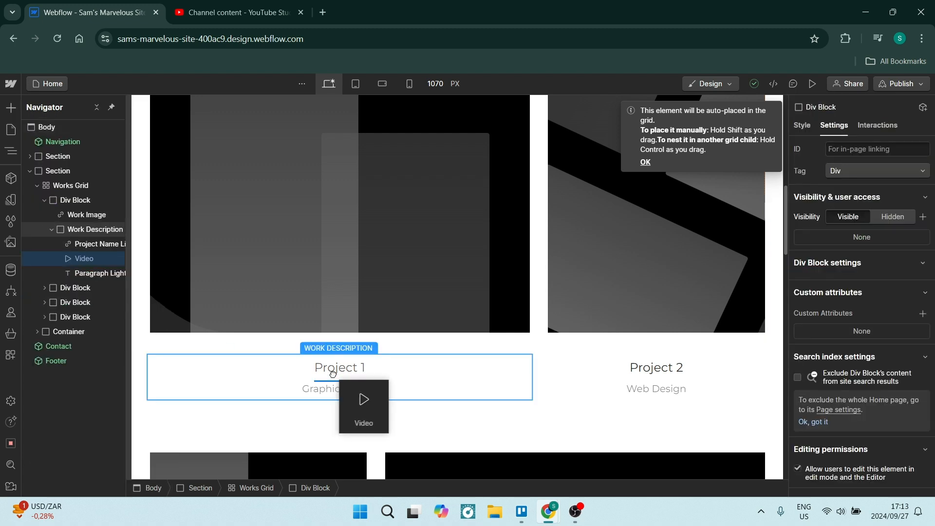
Step: Drop the Video element into Project 1's Work Description and view its Style settings
click(364, 406)
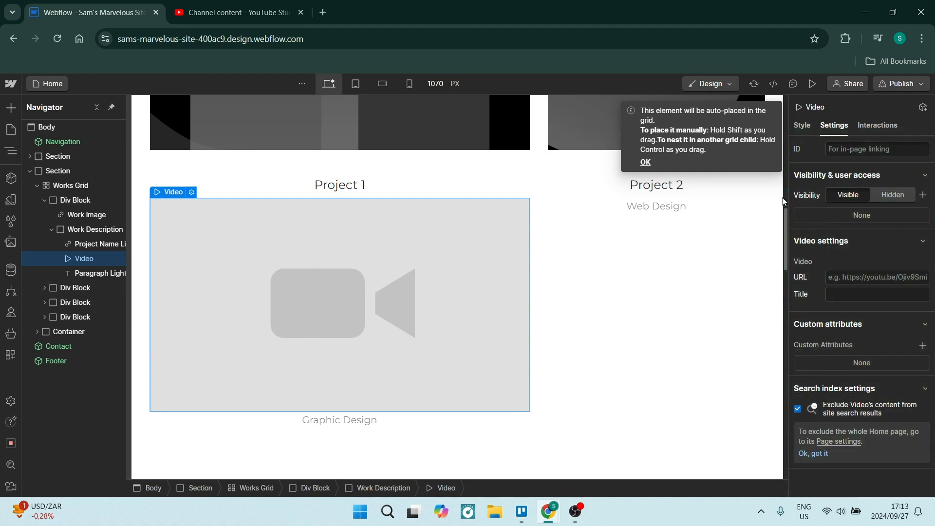
click(801, 125)
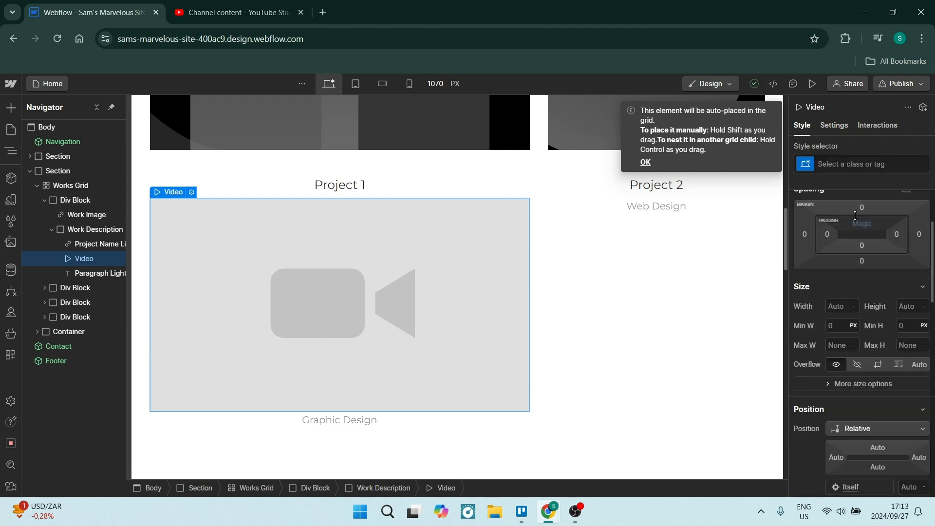
scroll(down, 3)
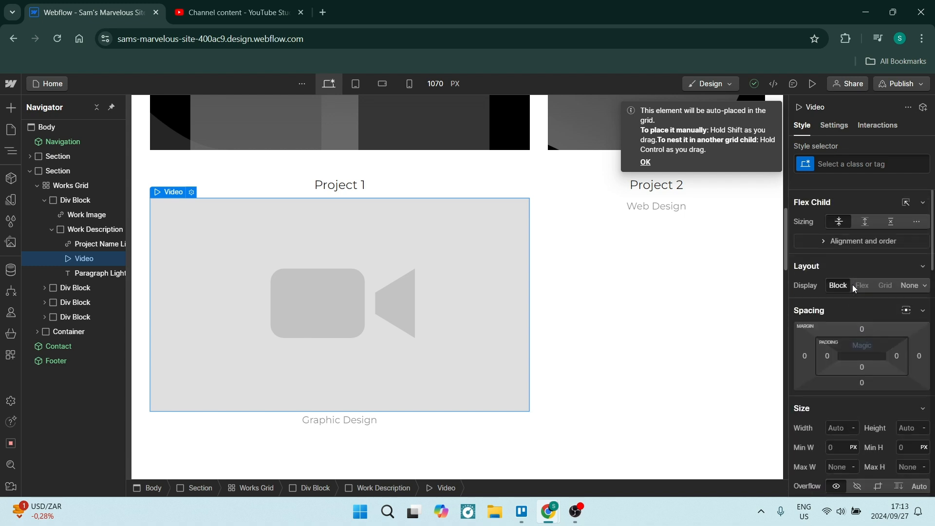
Step: Paste the youtu.be short link into the Video settings URL field
click(834, 125)
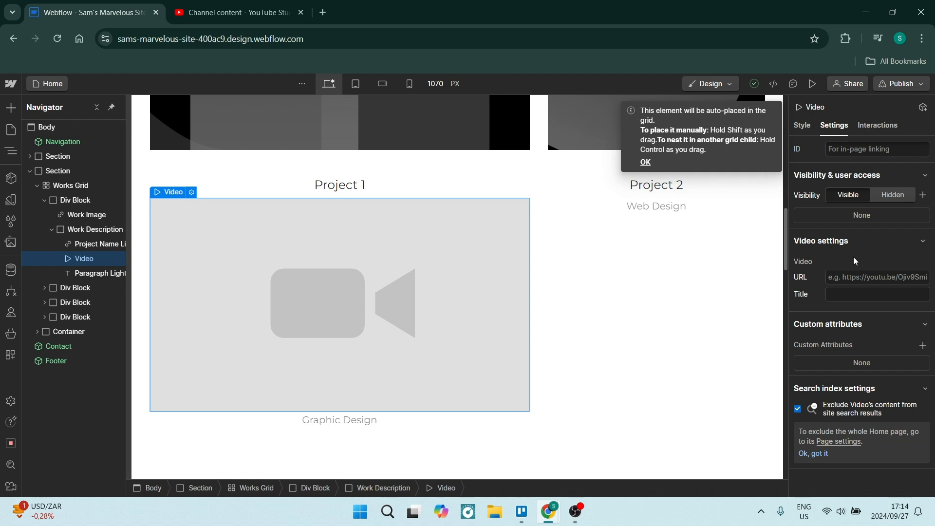
click(876, 277)
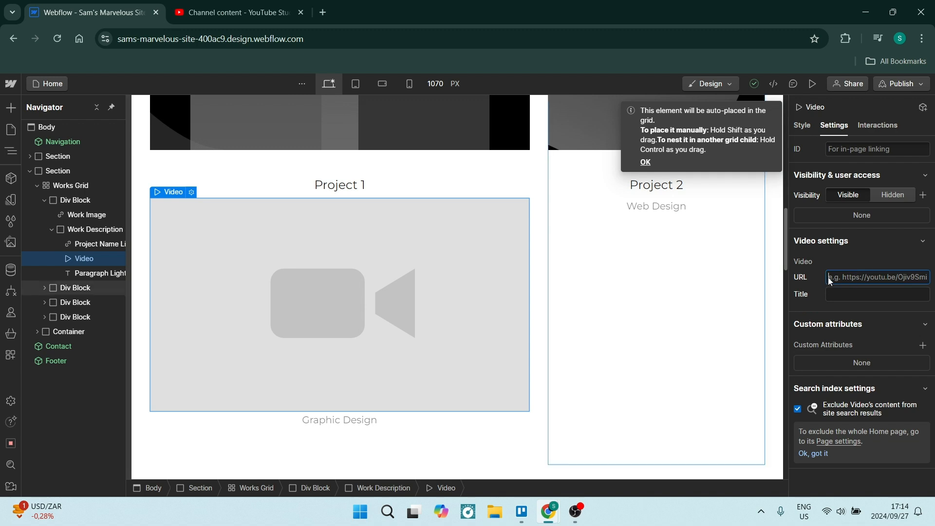
mouse_move(842, 278)
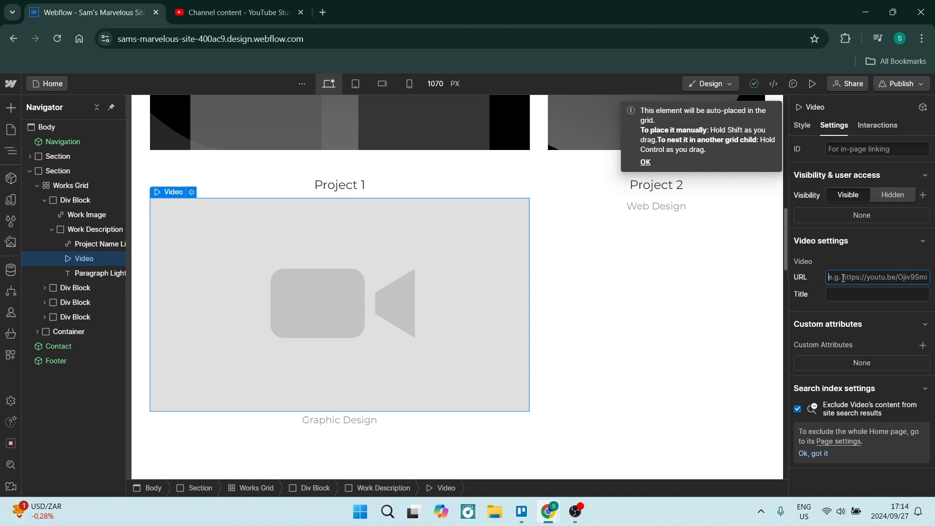
mouse_move(851, 290)
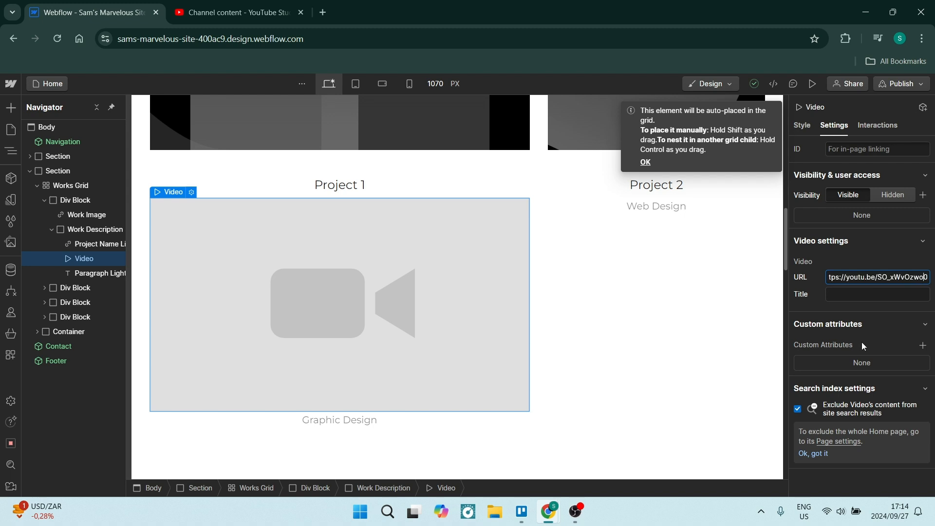
click(876, 277)
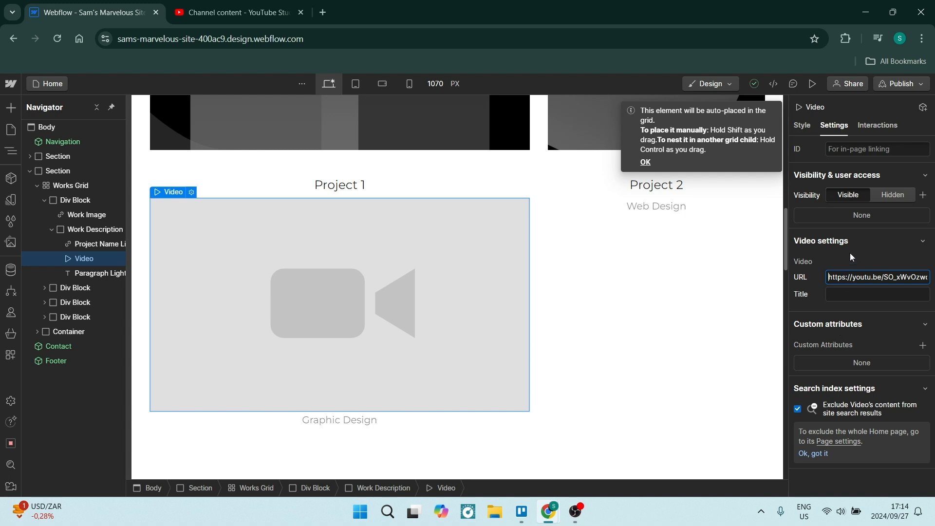
click(876, 294)
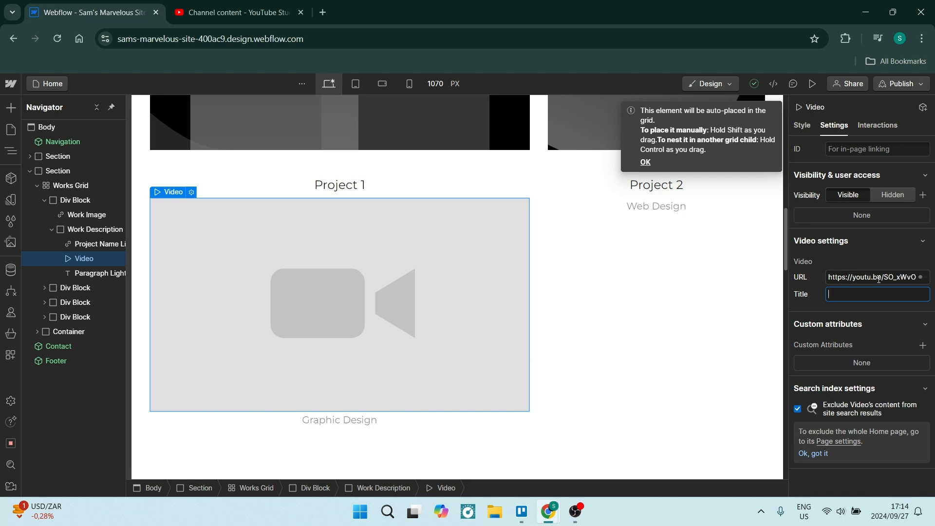
text(https://youtube.com/watch?v=)
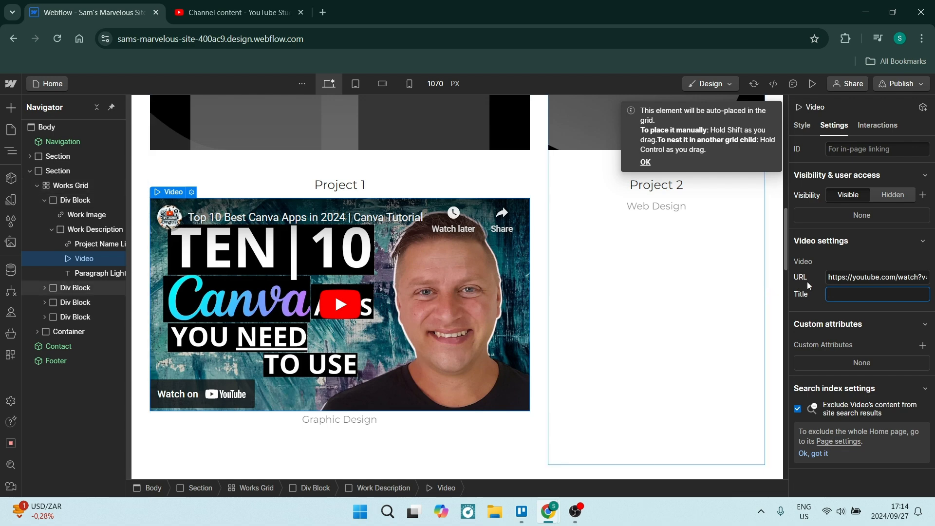
mouse_move(773, 277)
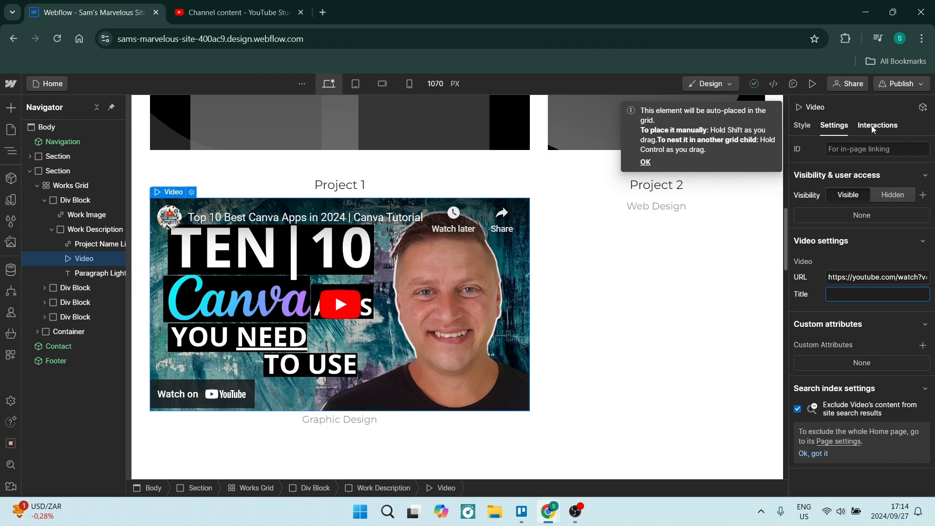
click(876, 126)
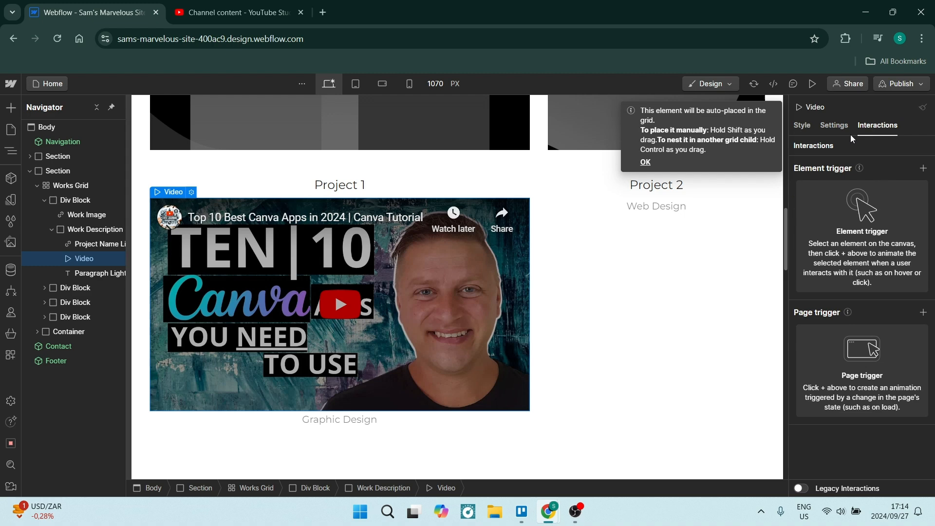
click(834, 125)
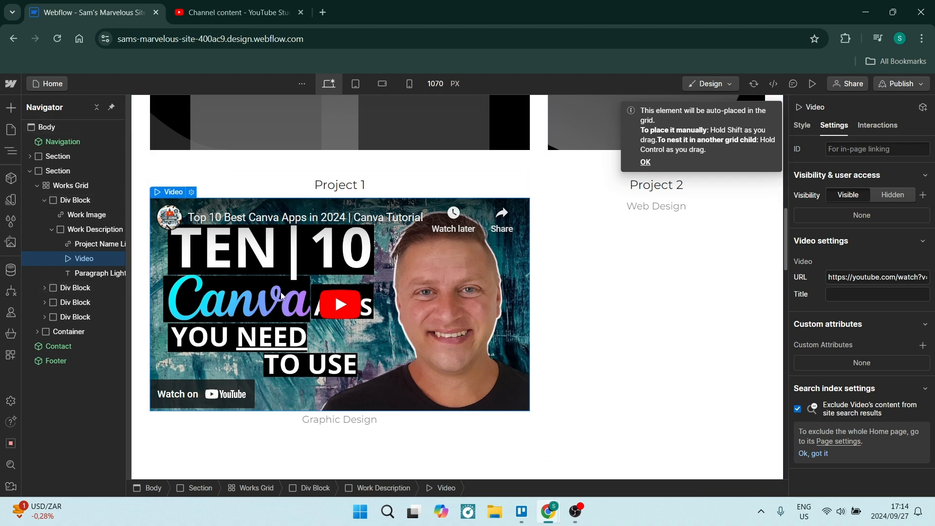
mouse_move(333, 342)
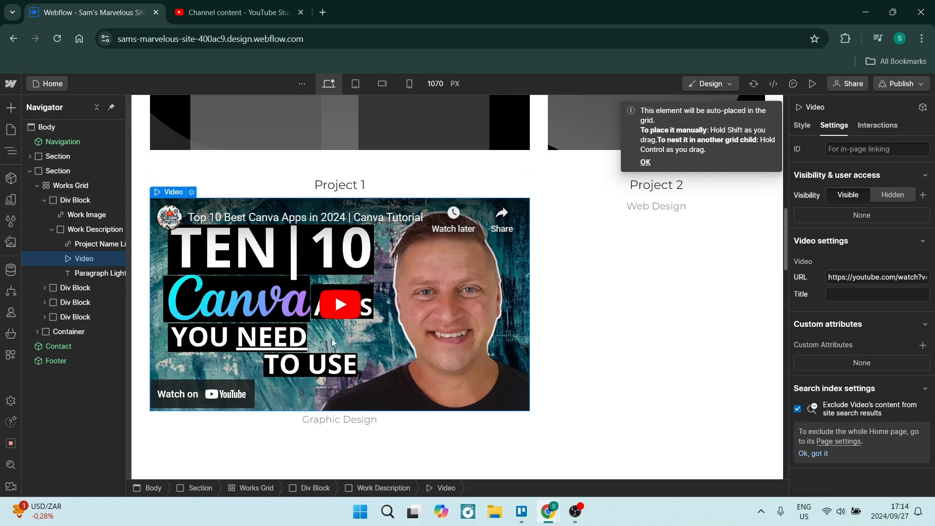